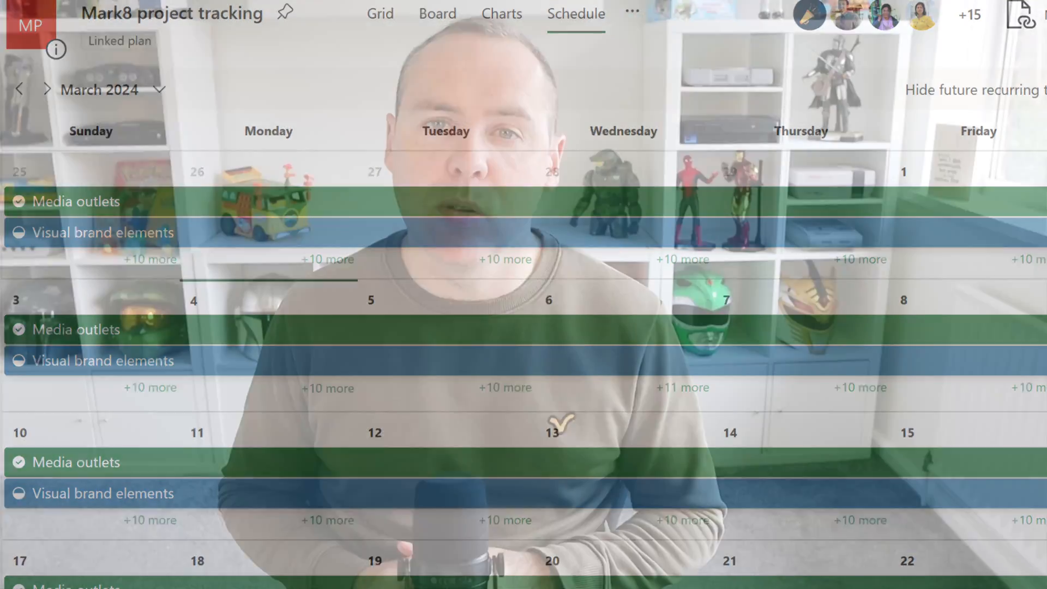
- Return from the Mark8 schedule to the Planner home page with Recent plans
click(421, 23)
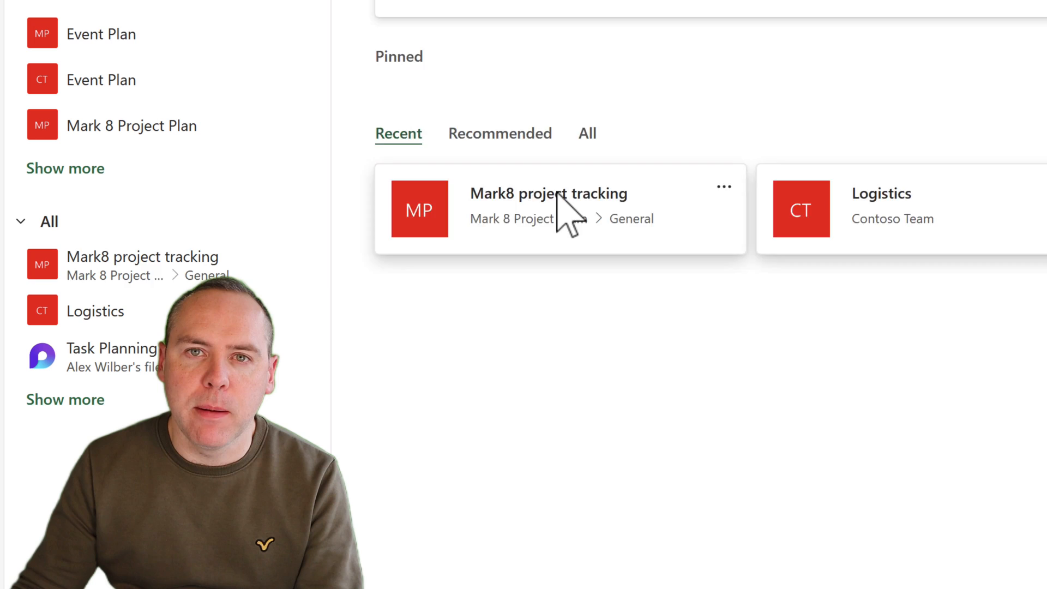
- Show the Mark8 project tracking plan's status, bucket and priority charts
click(546, 195)
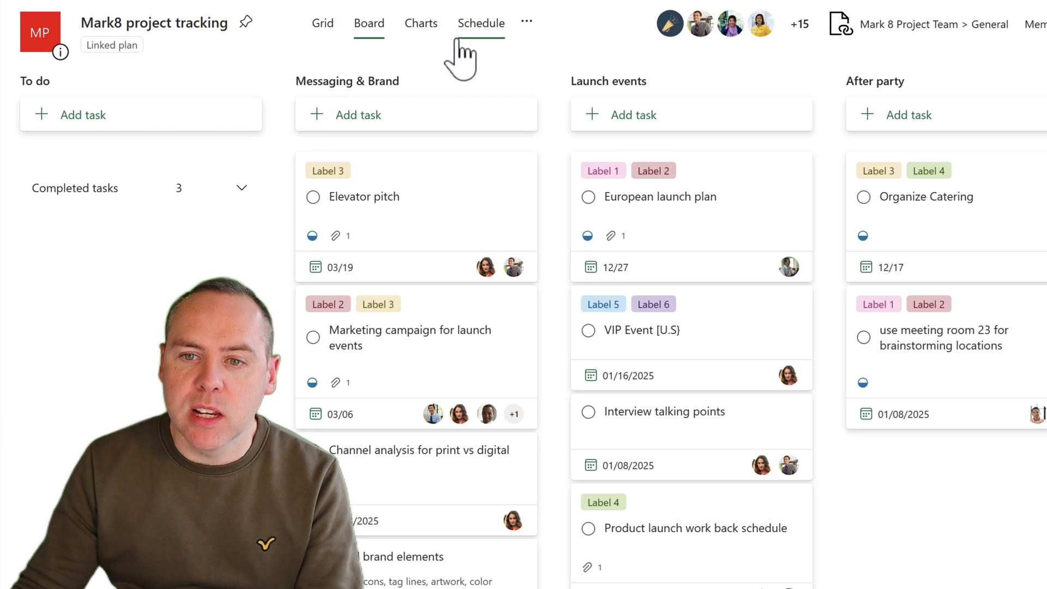
click(421, 23)
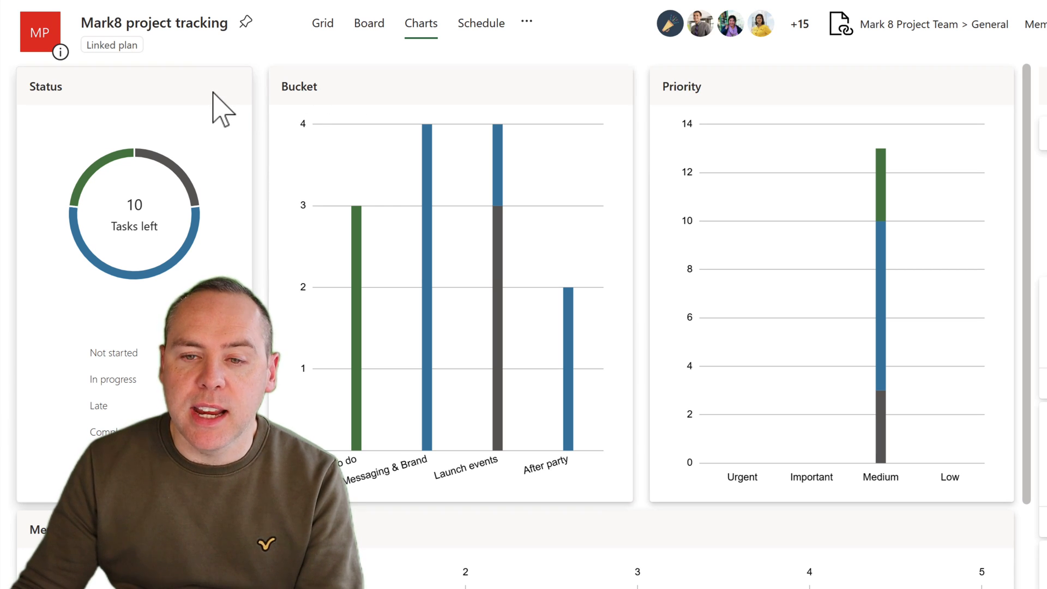
mouse_move(352, 107)
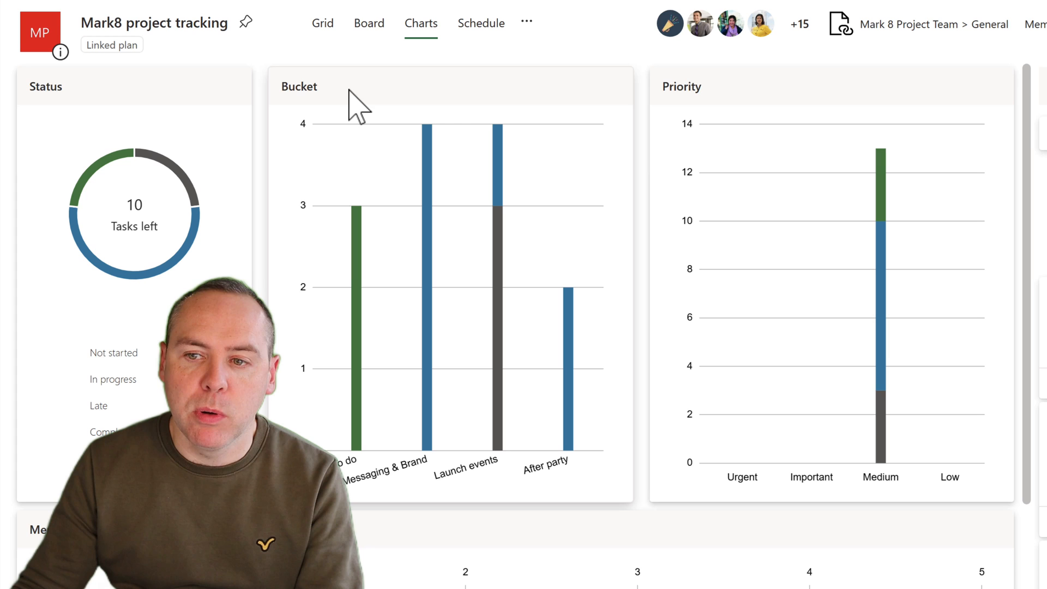
scroll(down, 3)
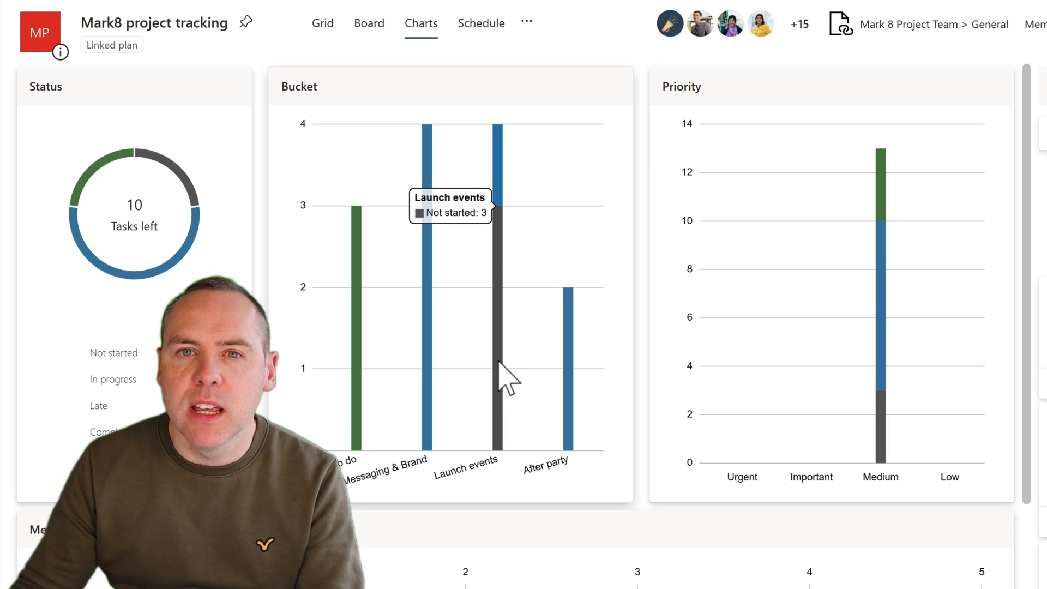
mouse_move(858, 301)
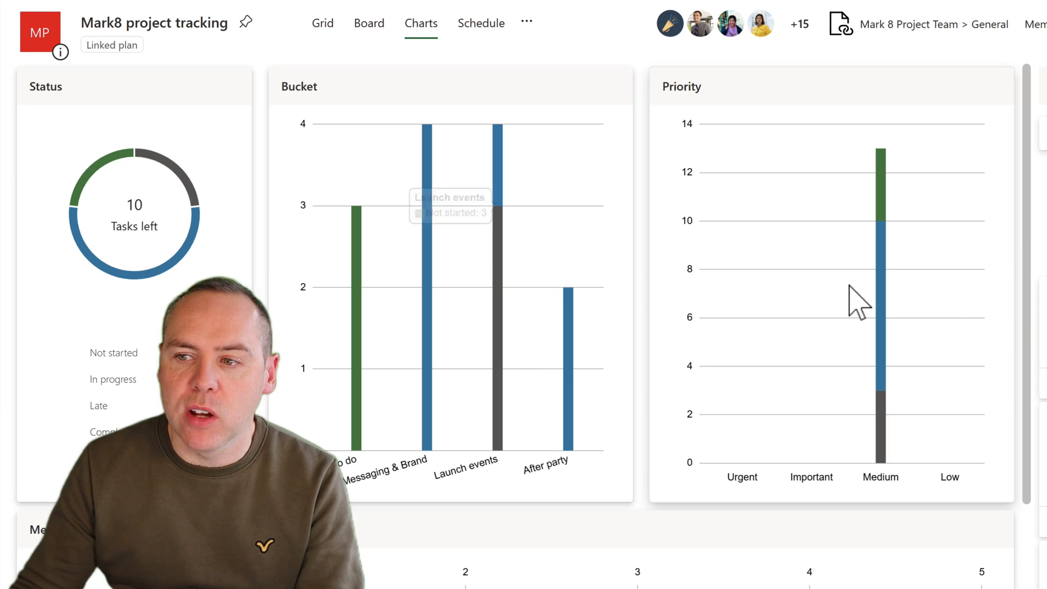
- Filter the Mark8 charts by assignment to one team member, leaving 5 tasks
click(830, 28)
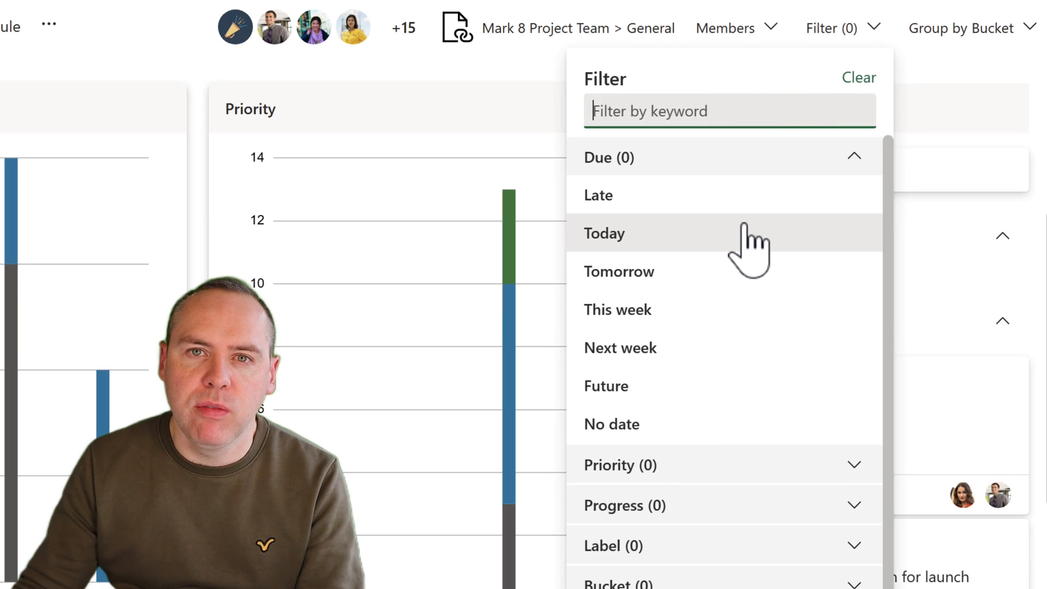
scroll(down, 3)
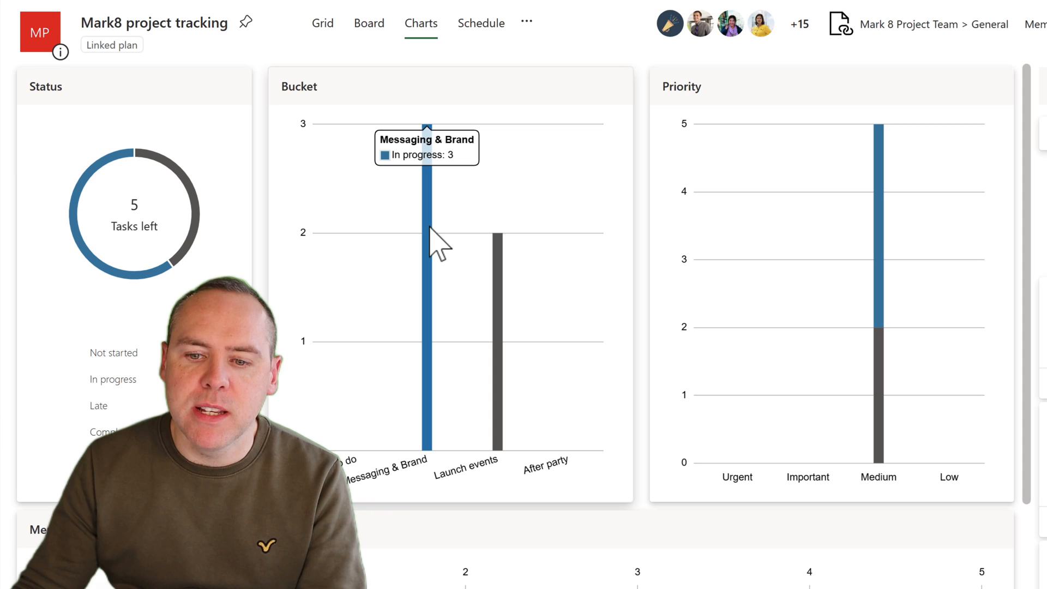
mouse_move(500, 254)
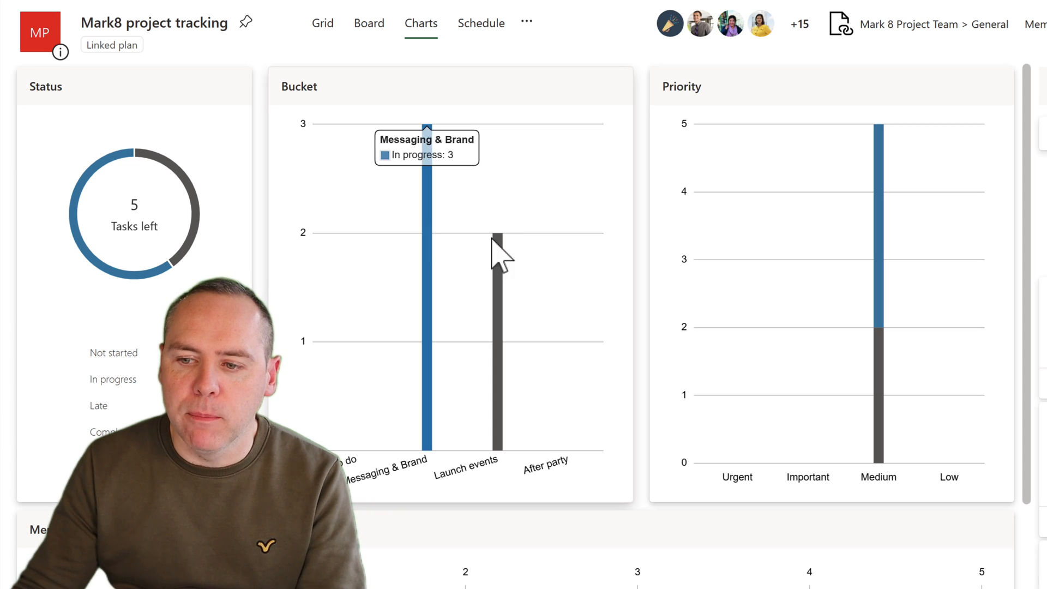
scroll(down, 3)
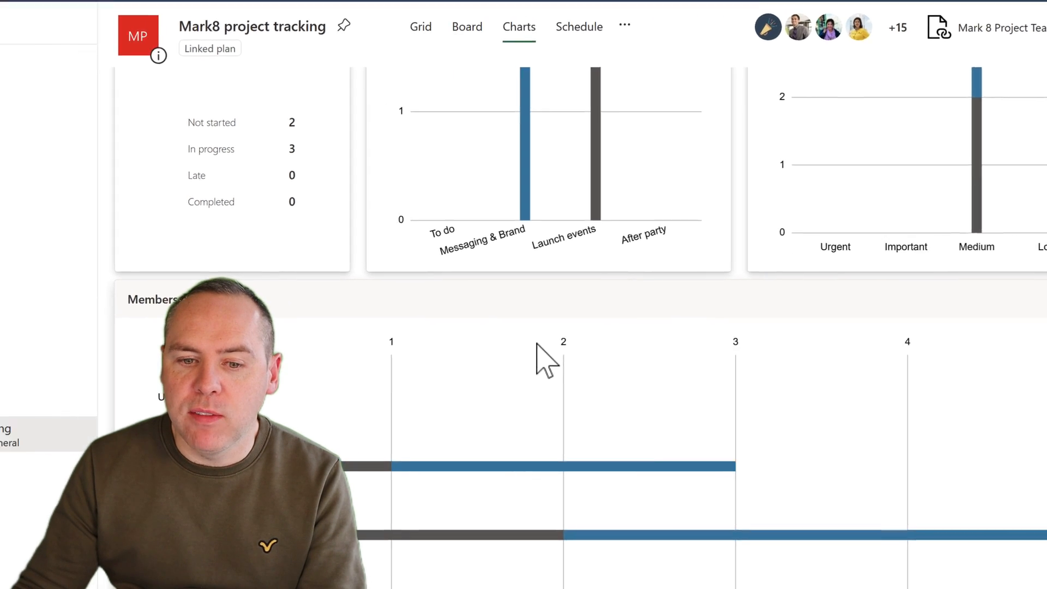
click(141, 31)
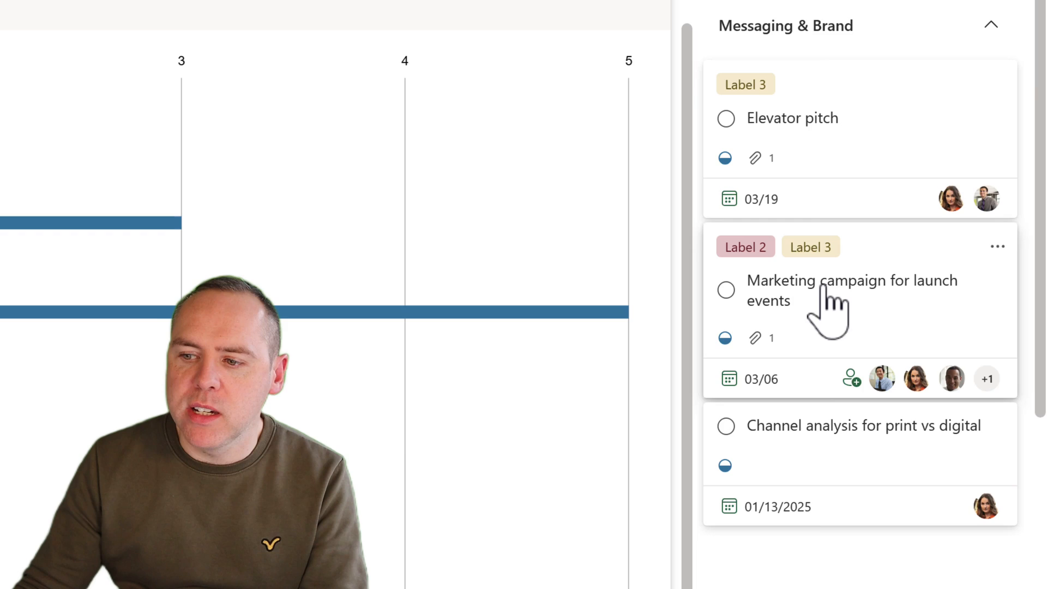
click(852, 281)
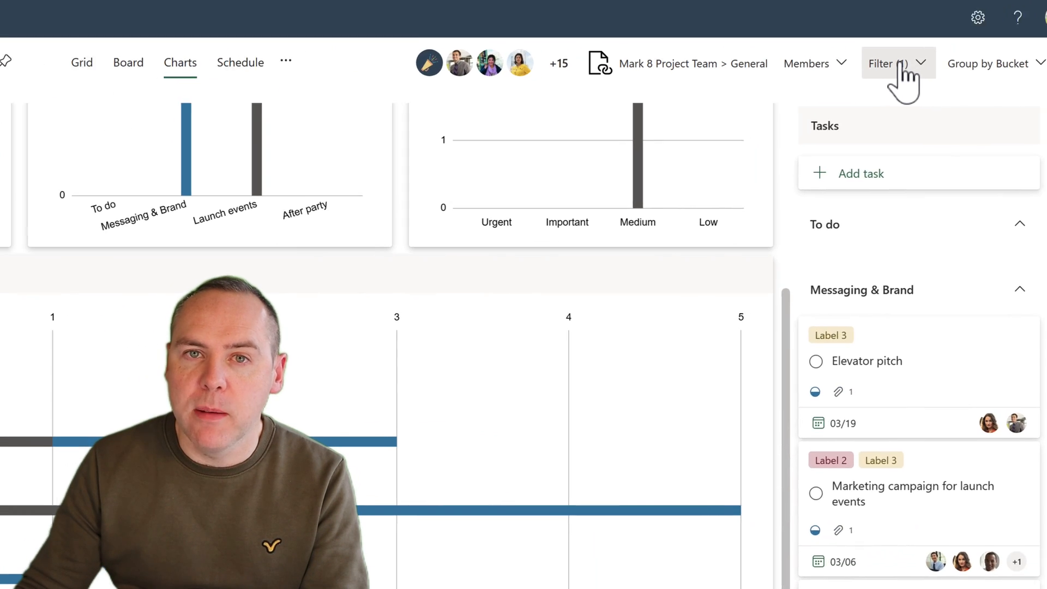
- Filter the charts to tasks due this week
click(880, 63)
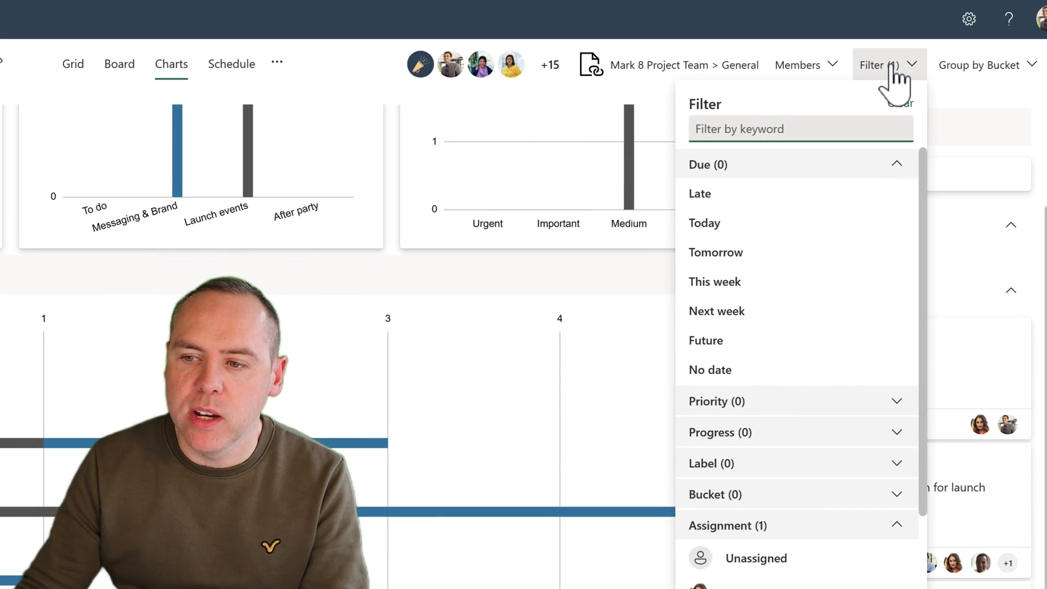
mouse_move(734, 281)
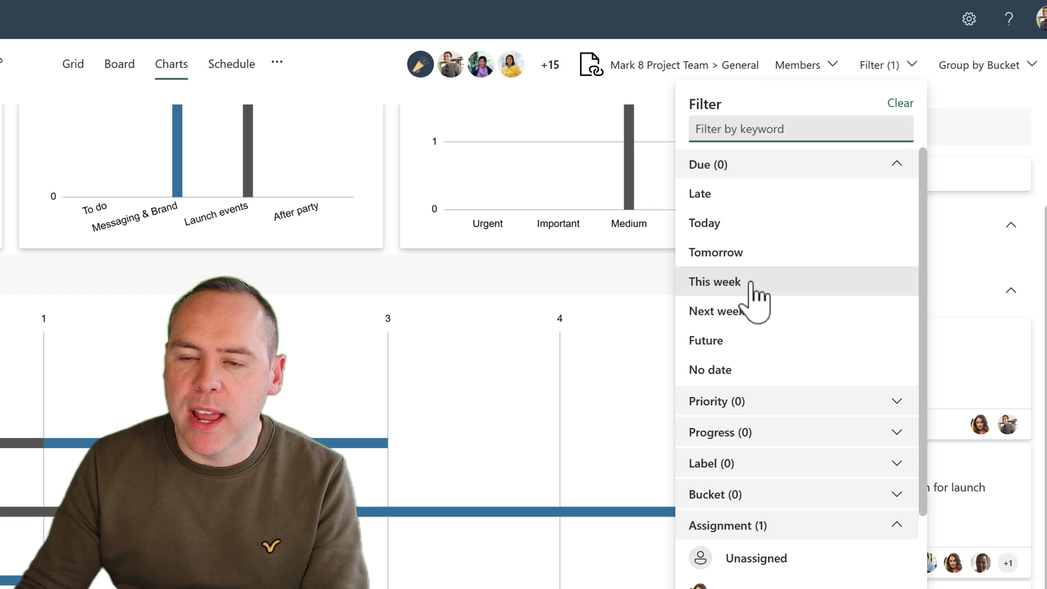
click(714, 281)
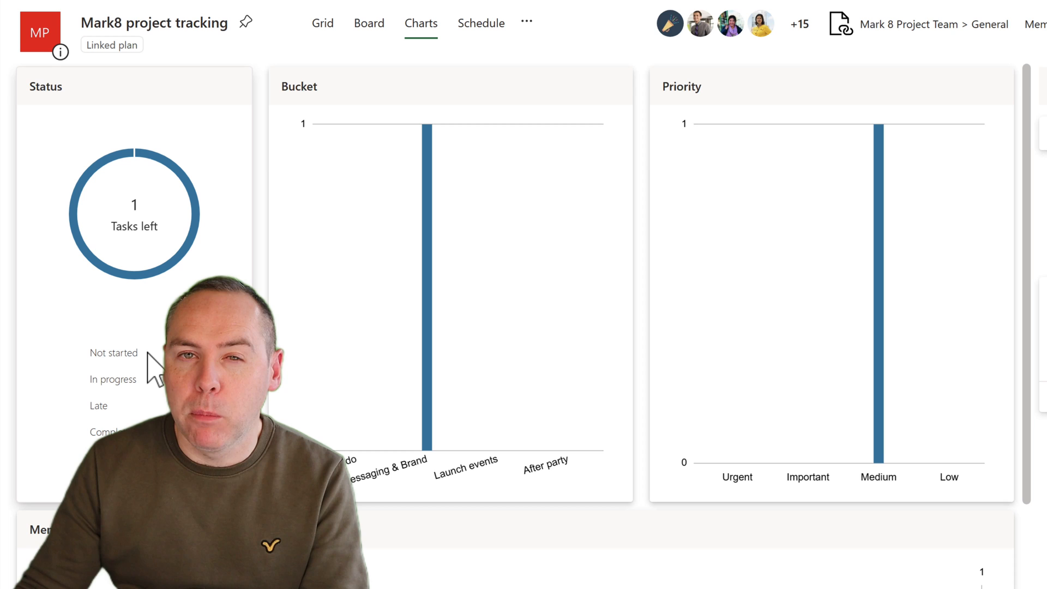
mouse_move(774, 341)
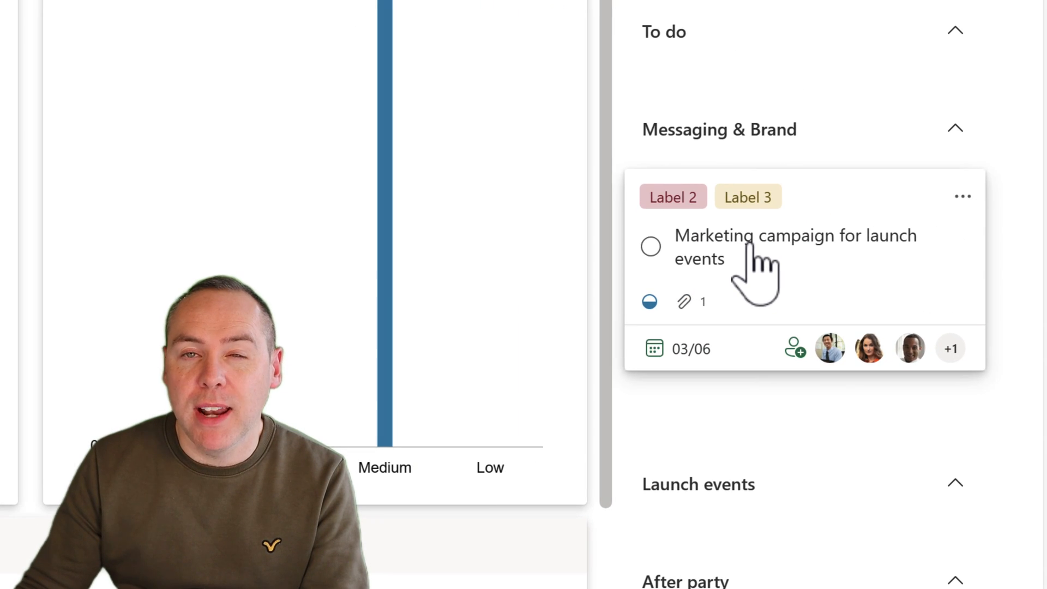
- View the Marketing campaign for launch events task details, then return to the charts
click(795, 236)
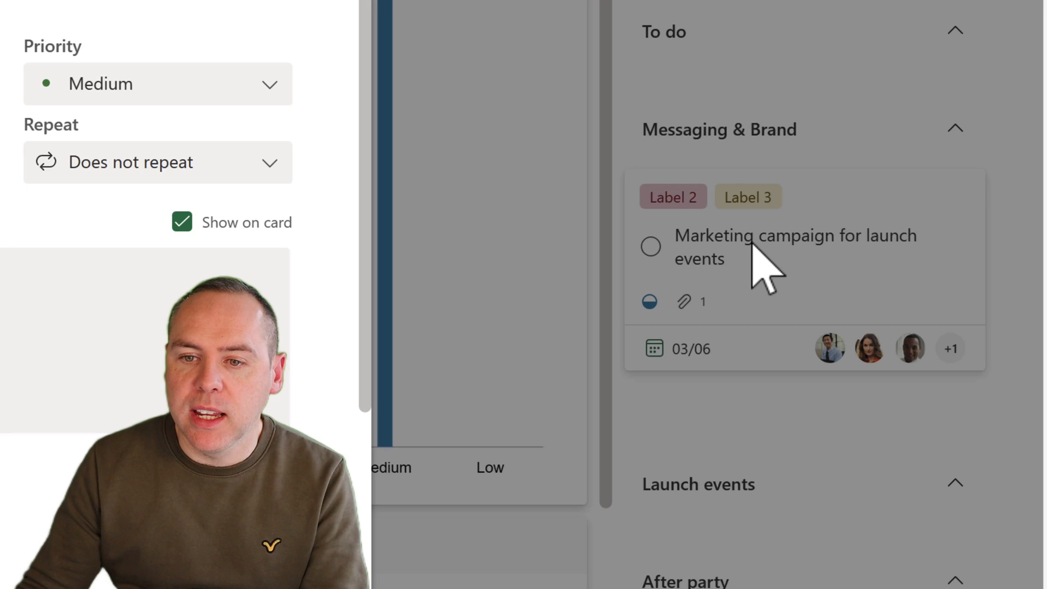
click(795, 247)
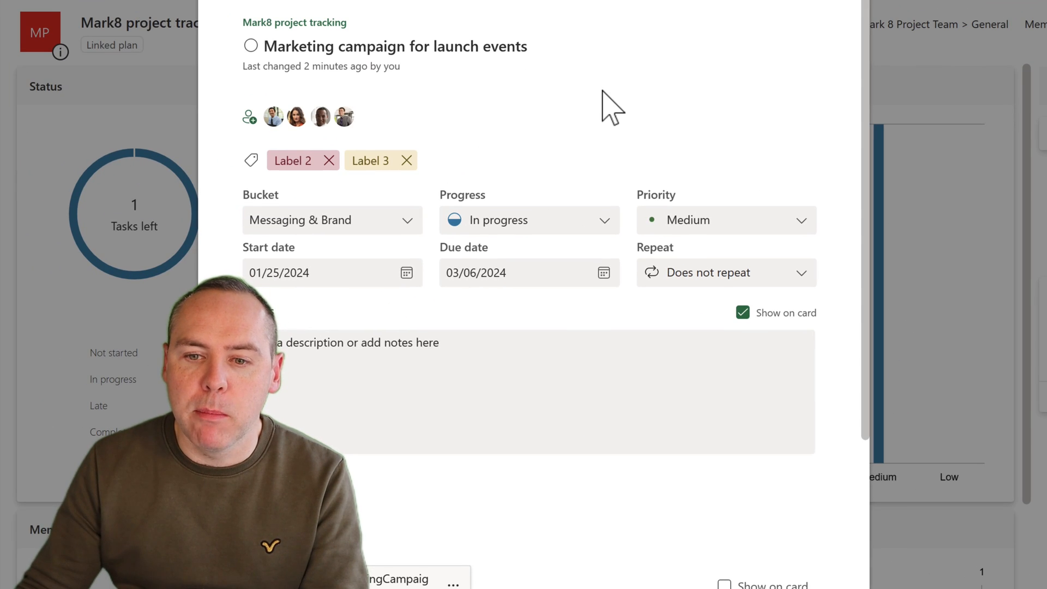
mouse_move(838, 14)
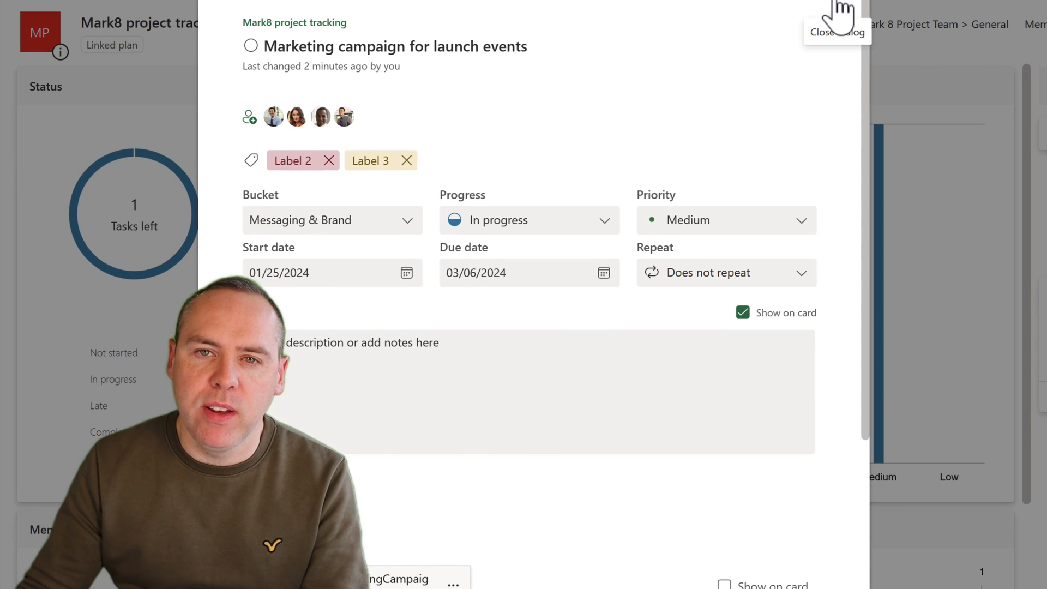
click(837, 31)
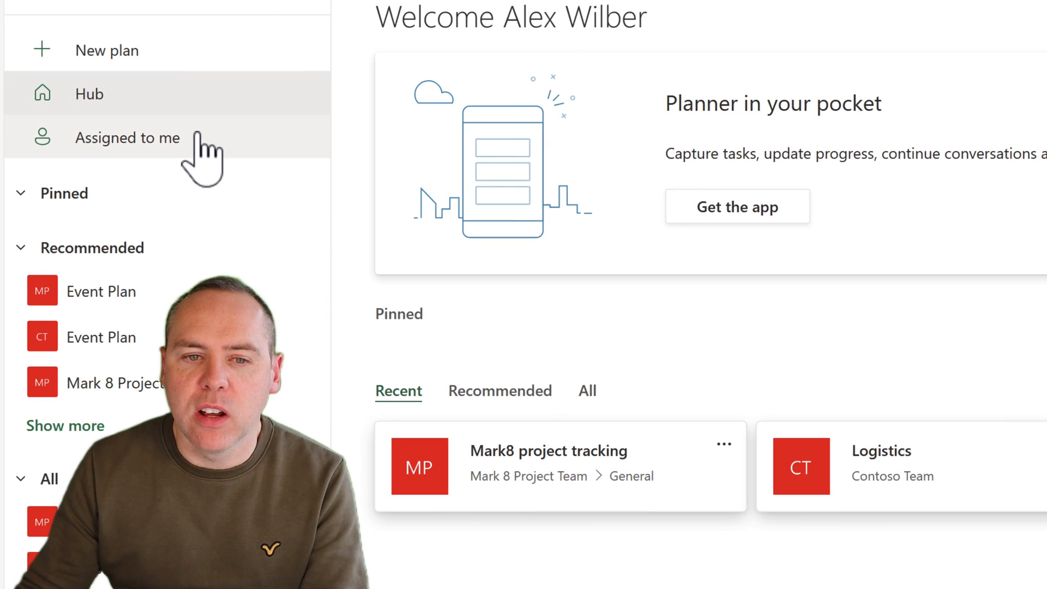
- Show the Assigned to me charts: 19 tasks left, 11 late
click(126, 137)
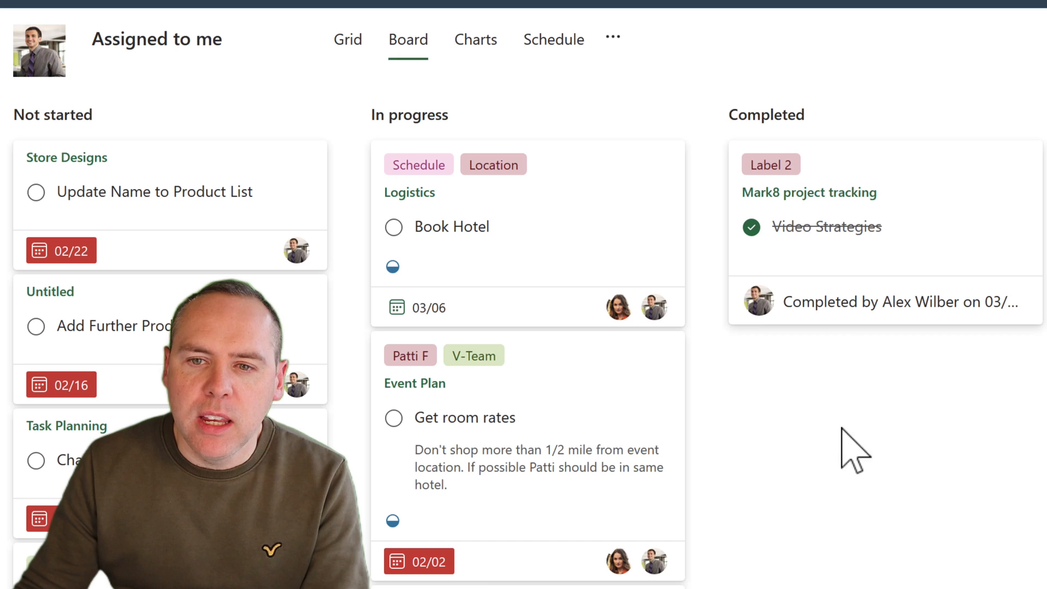
click(476, 39)
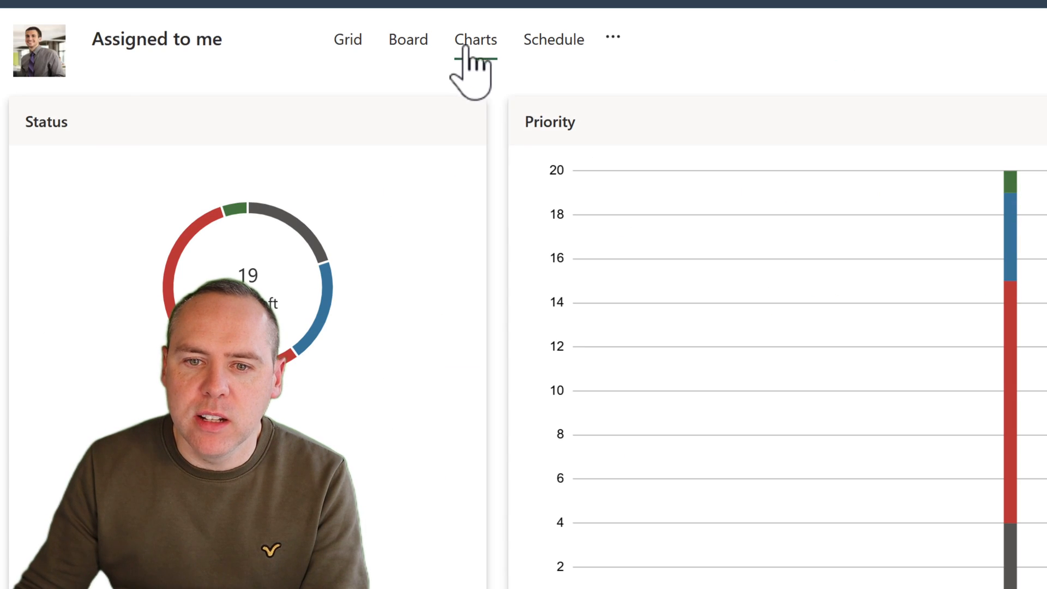
click(476, 39)
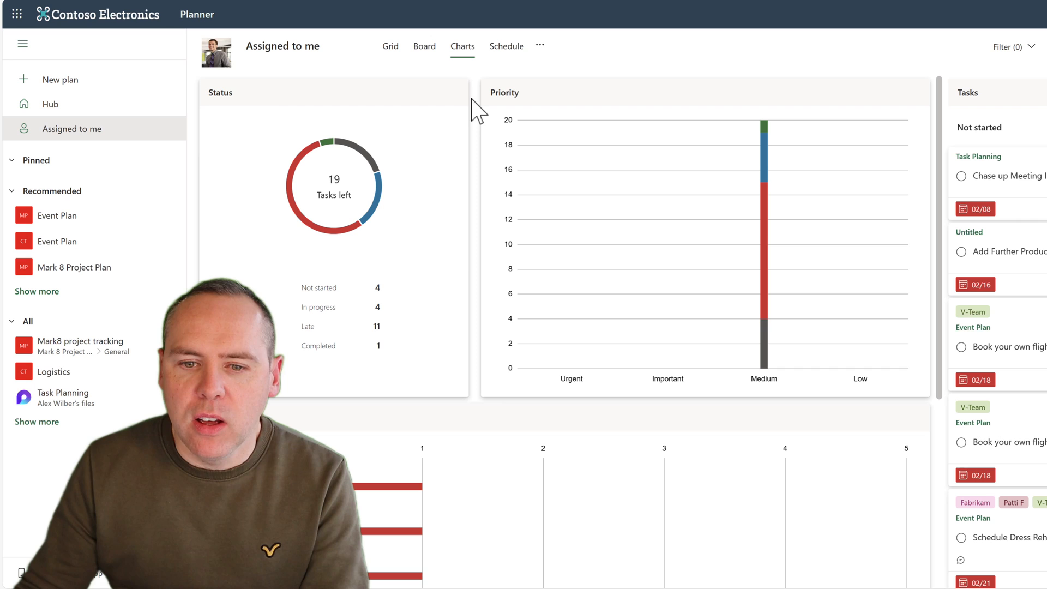
mouse_move(404, 298)
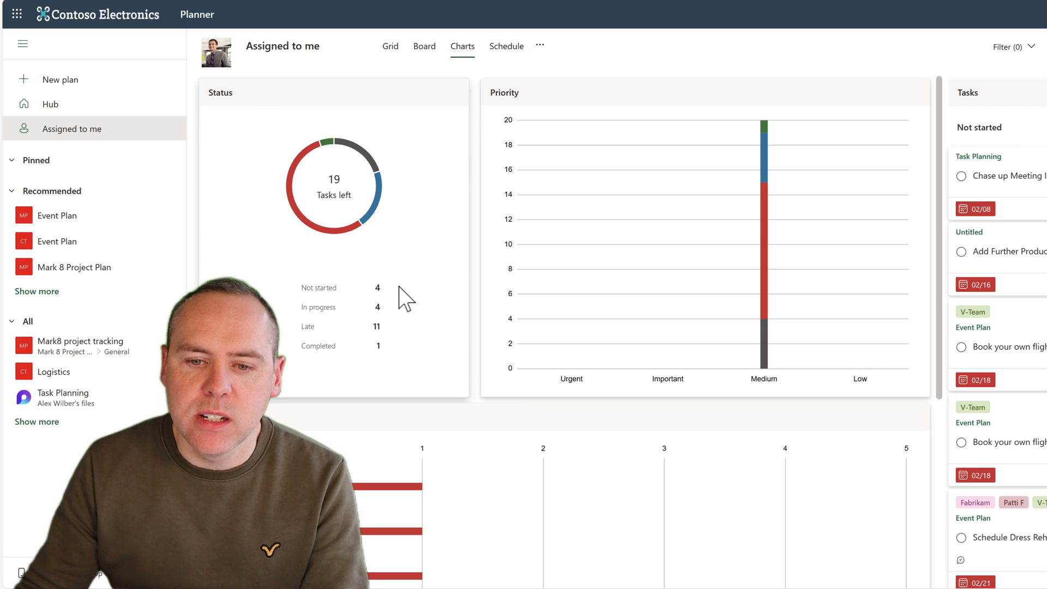
mouse_move(397, 347)
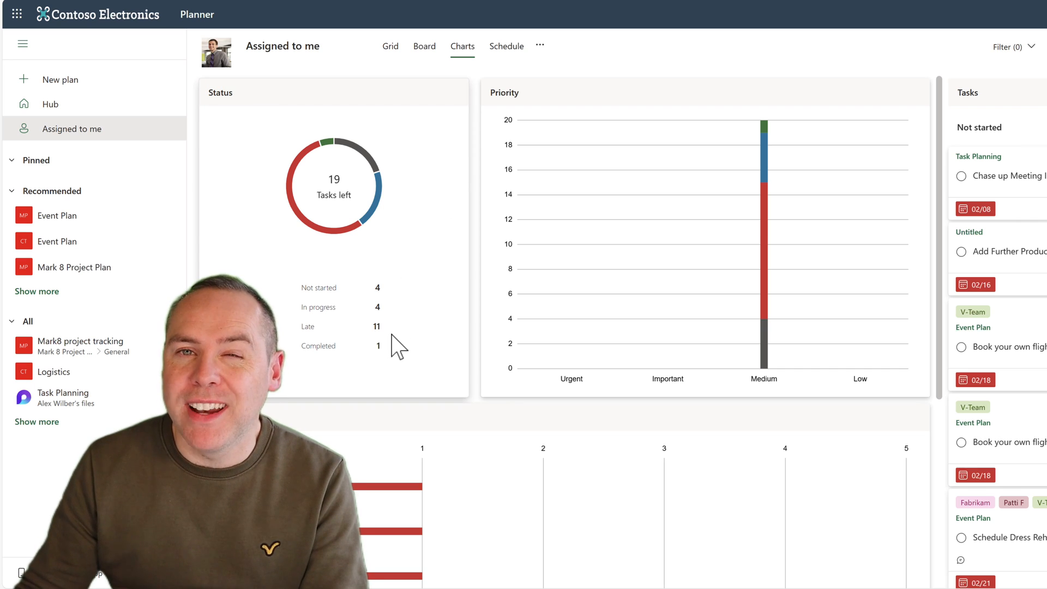
mouse_move(418, 343)
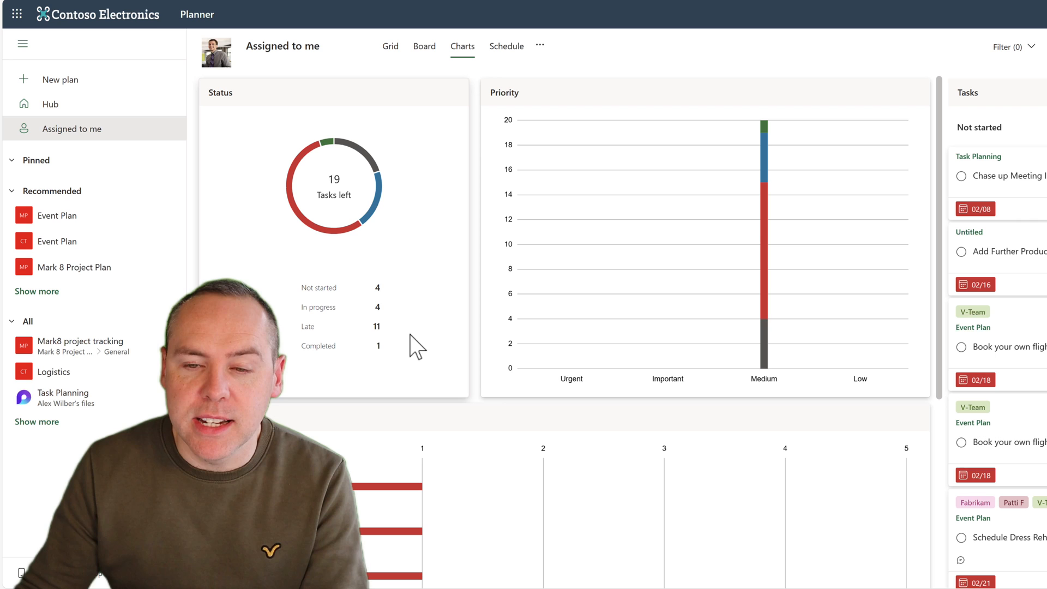
scroll(down, 3)
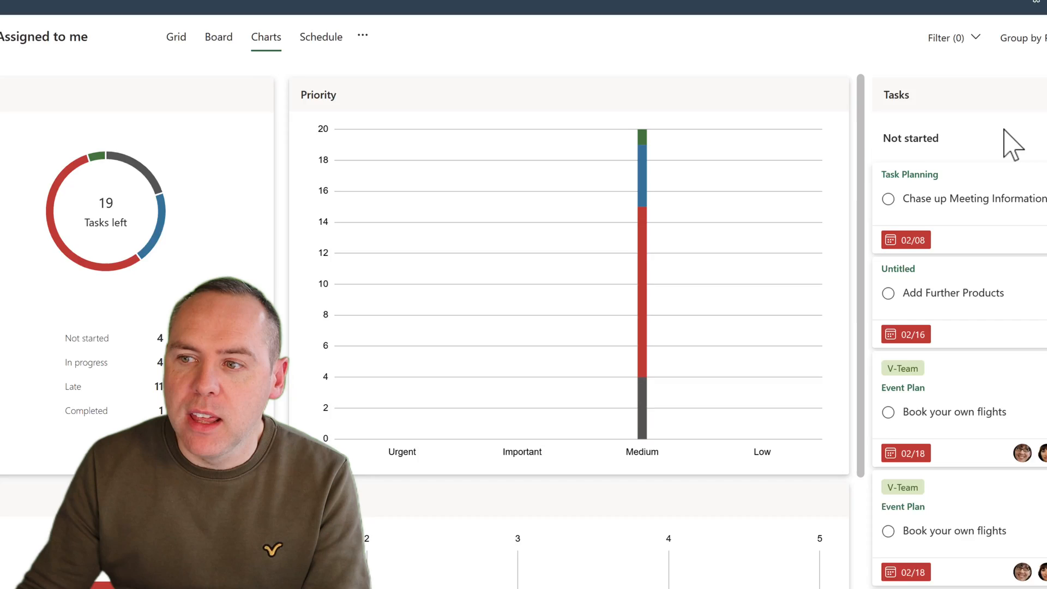
- Filter my assigned-task charts to Late tasks only, leaving 11 Medium-priority tasks
click(945, 37)
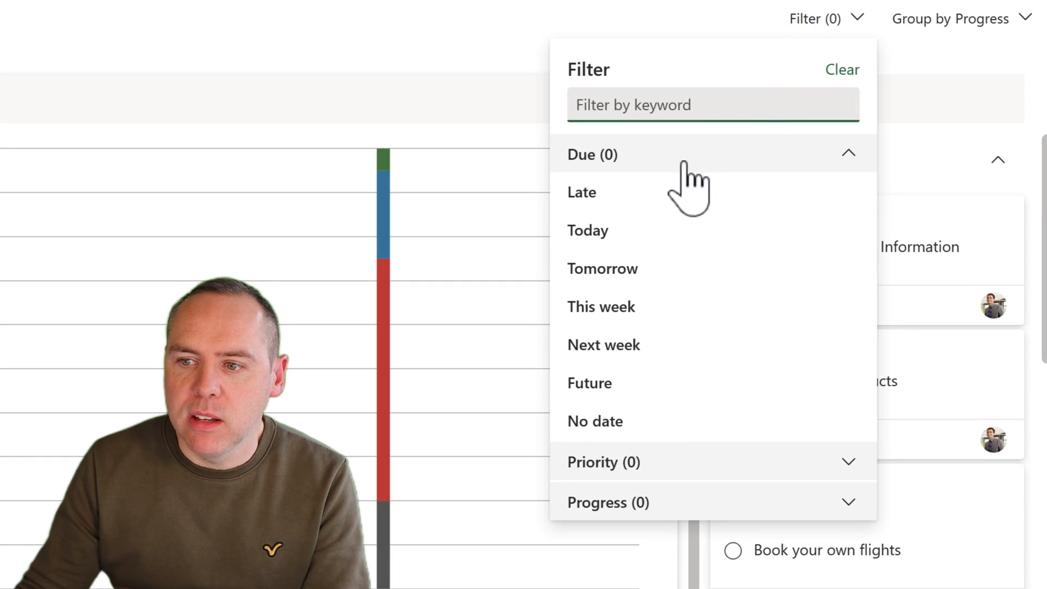
click(581, 192)
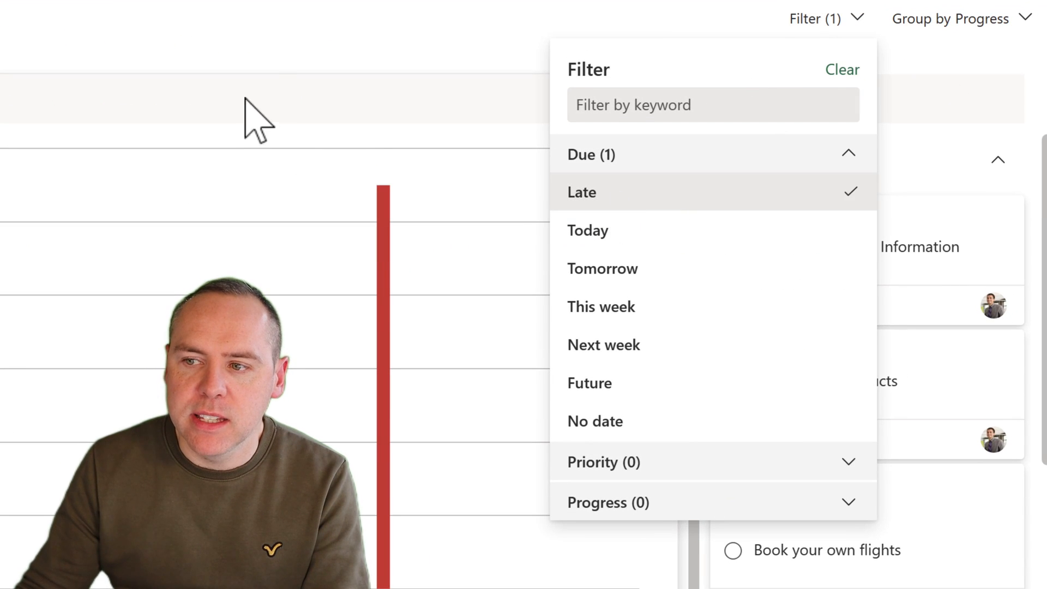
click(703, 79)
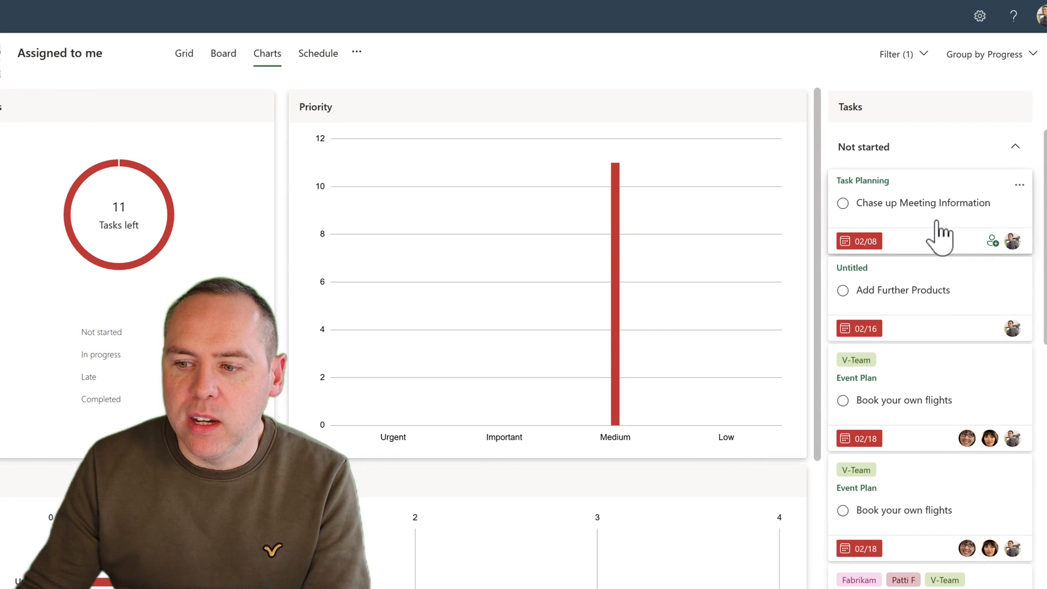
mouse_move(930, 277)
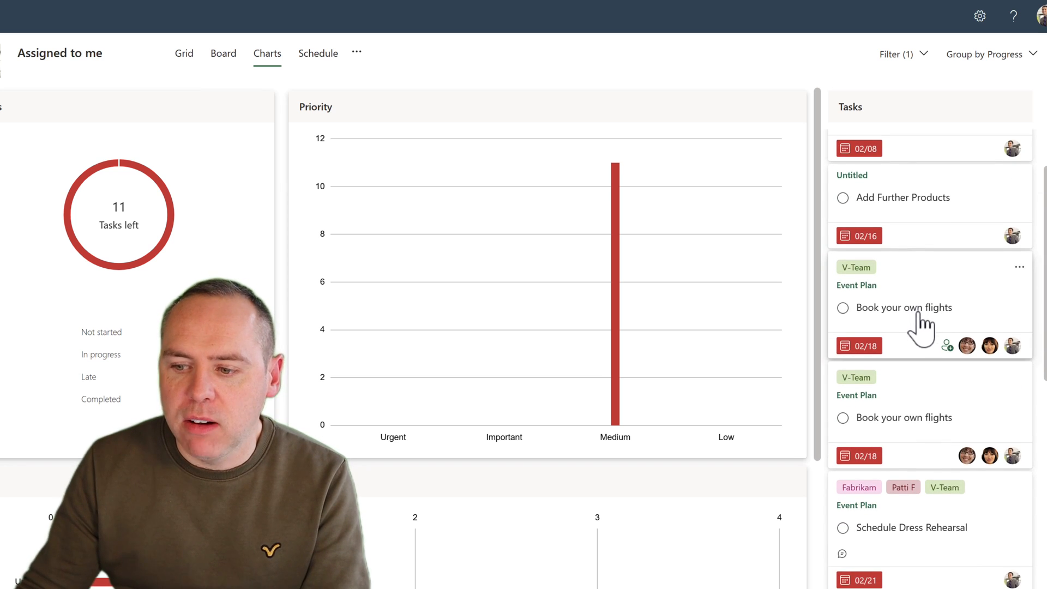
scroll(down, 3)
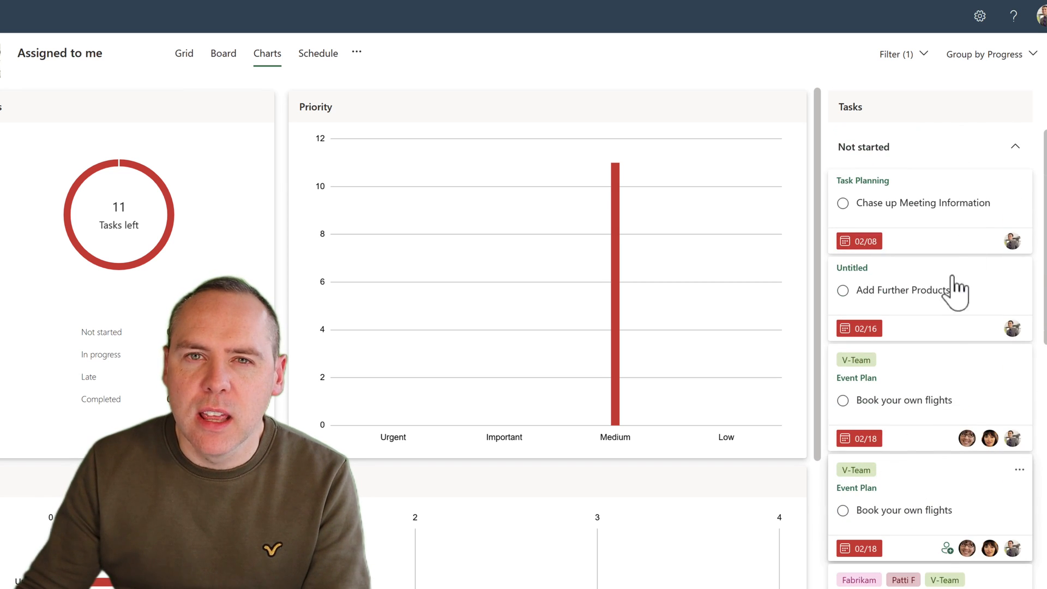
mouse_move(1004, 97)
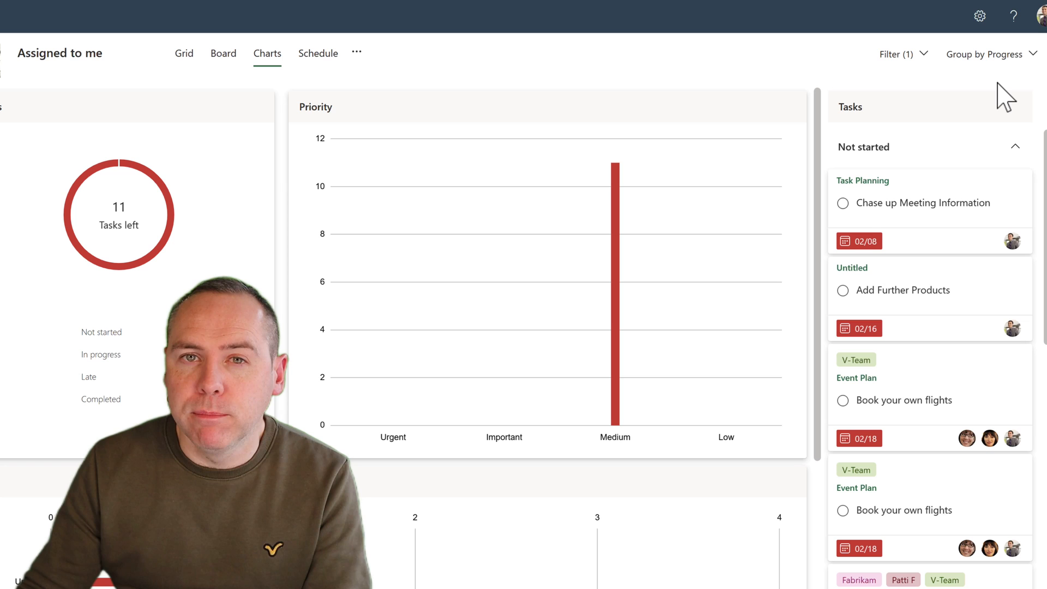
mouse_move(995, 55)
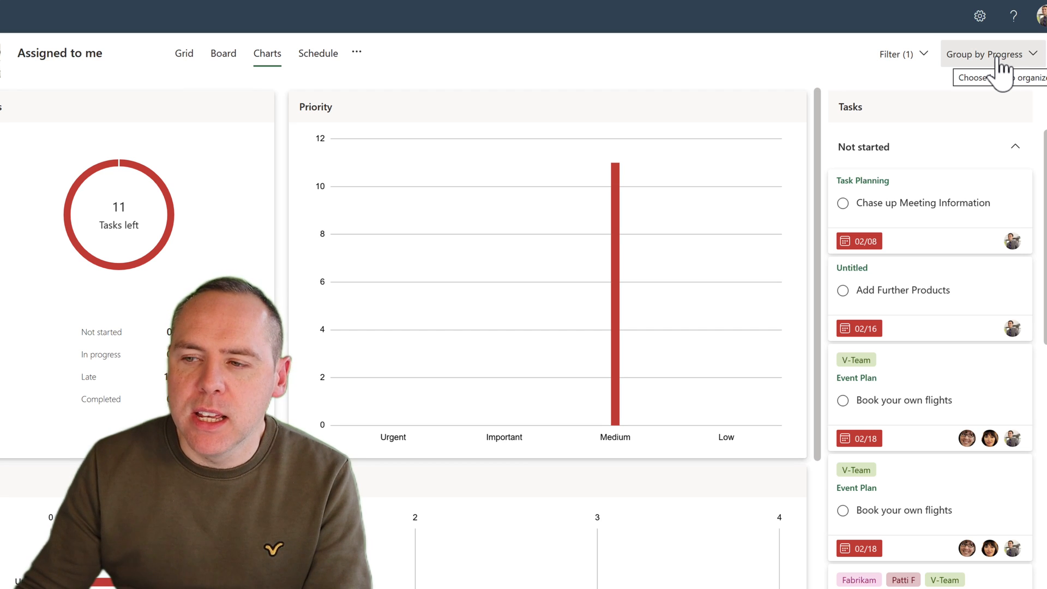
- Group the late task list by Priority into Urgent, Important and Medium sections
click(991, 55)
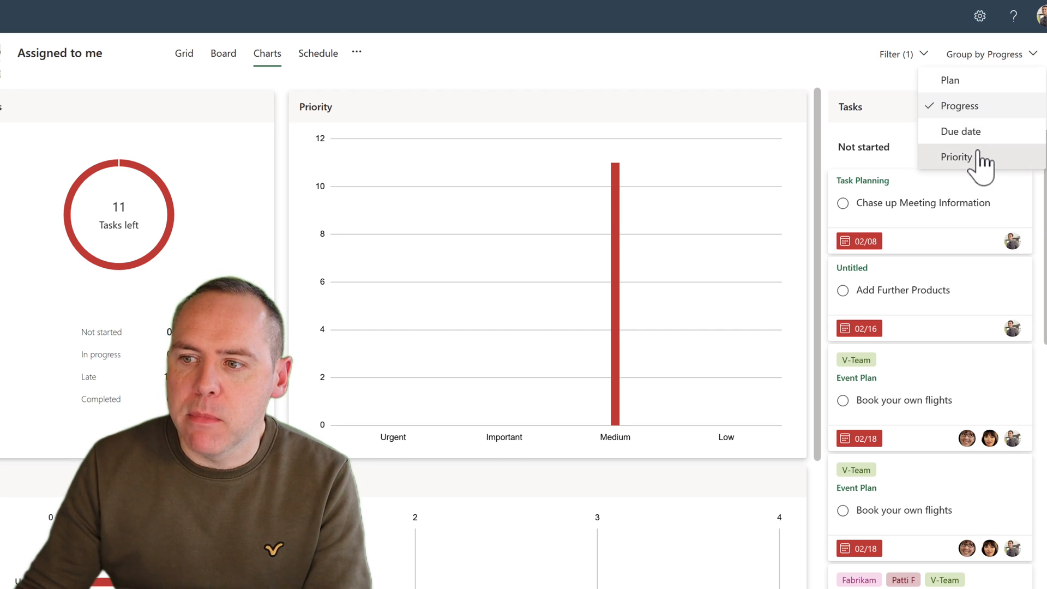
click(957, 157)
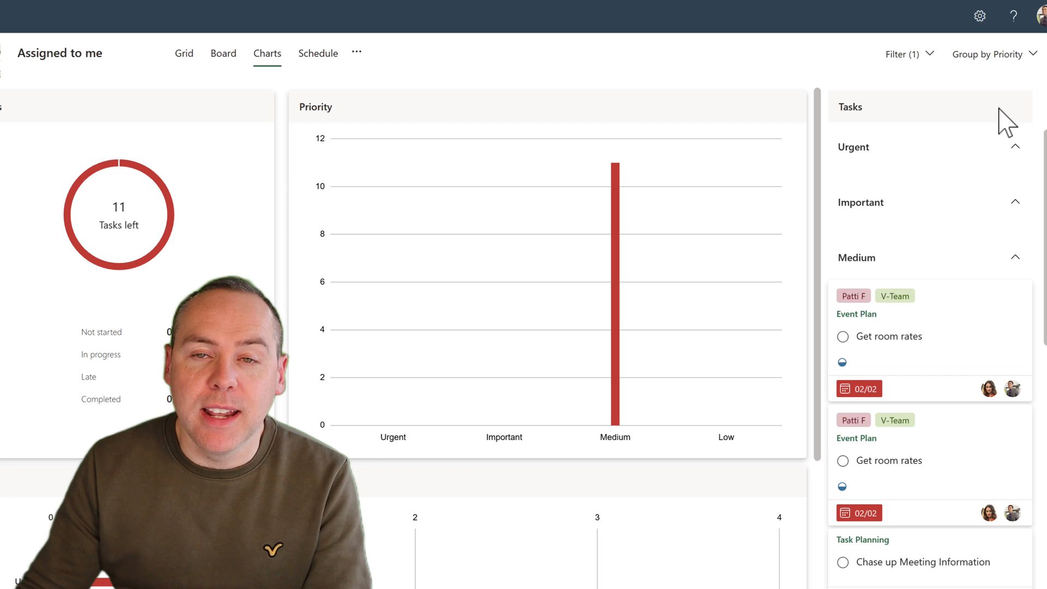